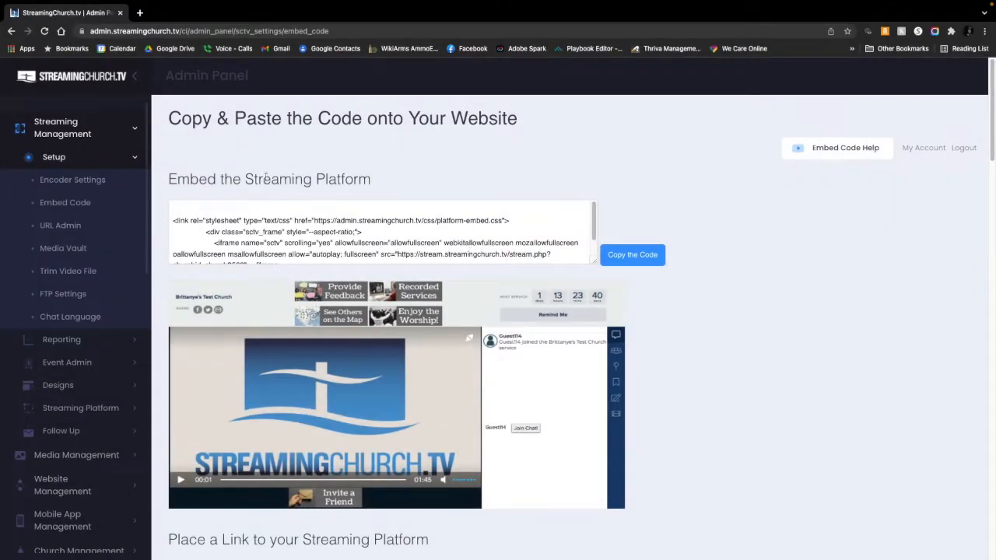
mouse_move(316, 161)
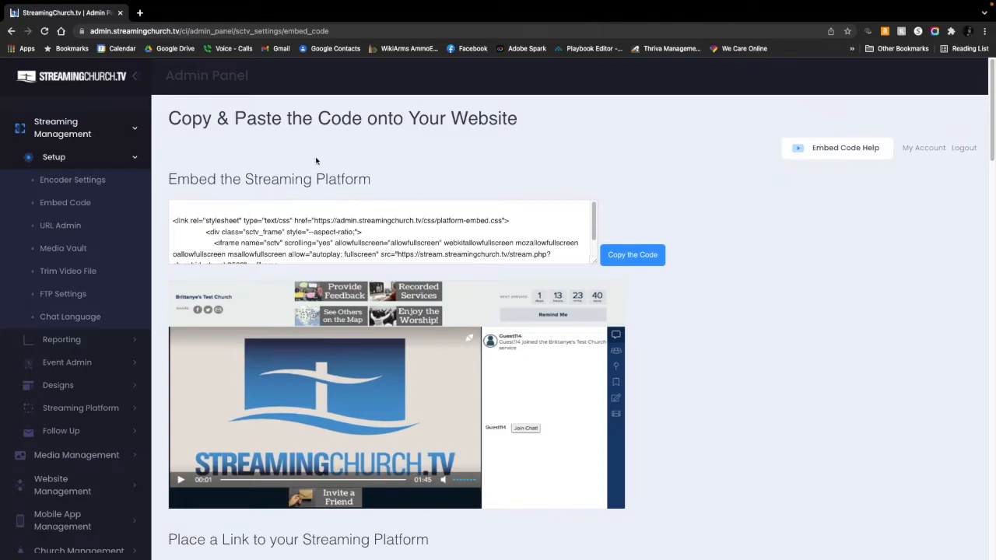
mouse_move(674, 248)
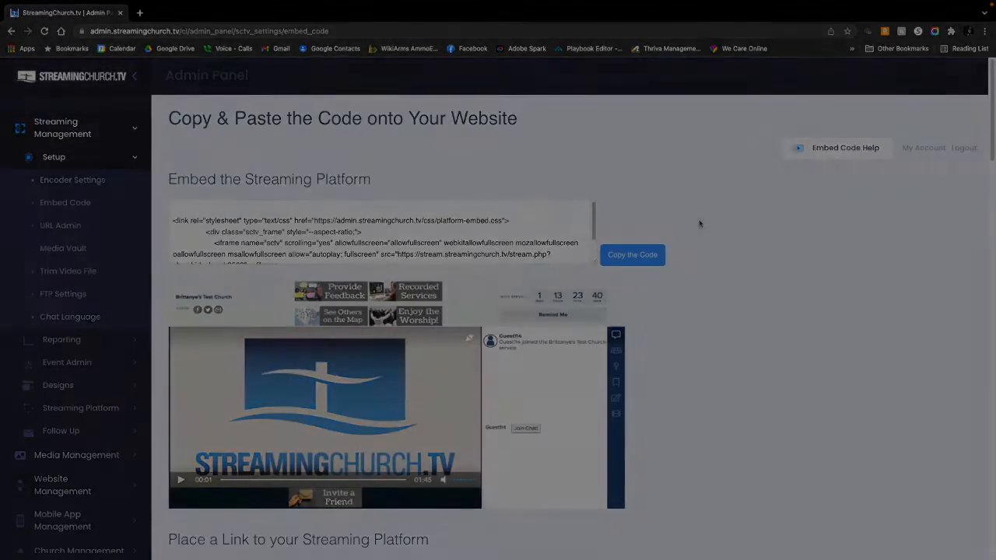
- Copy the streaming platform embed code and dismiss the 'Copied the code' alert
click(632, 255)
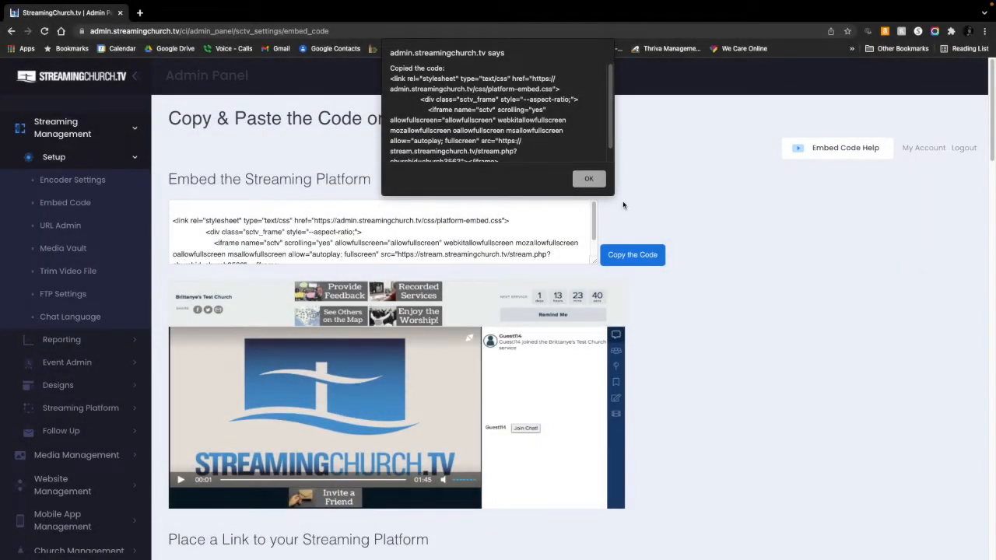
click(588, 178)
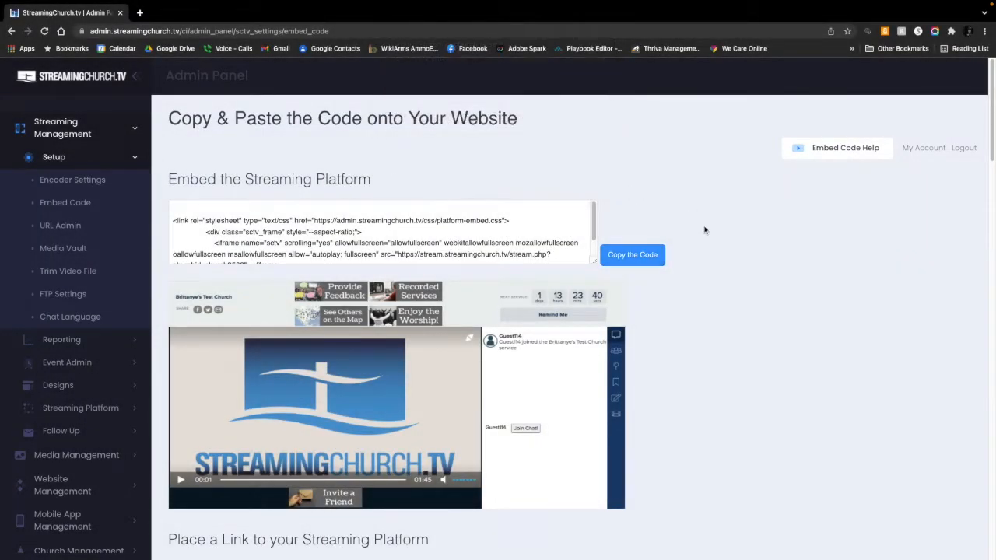
mouse_move(702, 300)
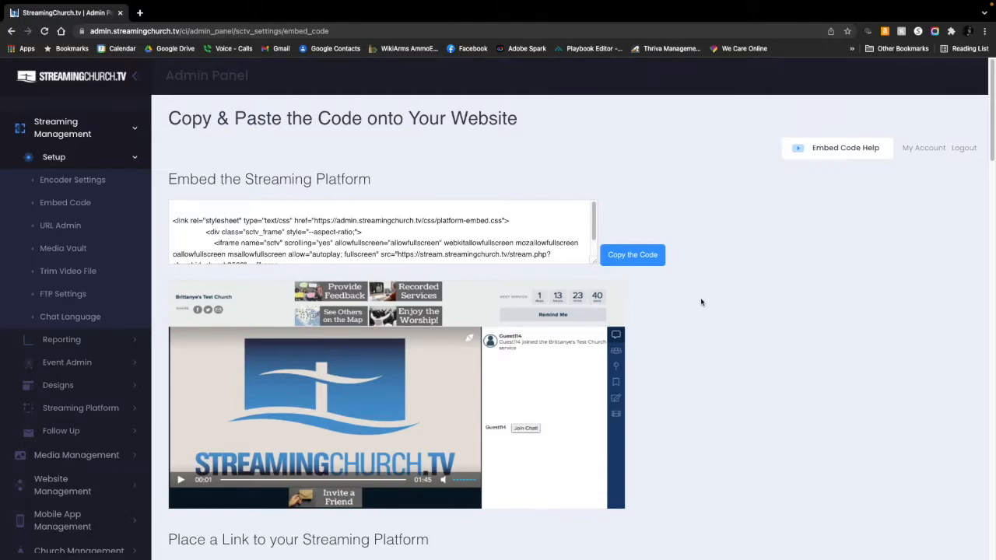
- Scroll past the player preview to the Place a Link, Pop-up and countdown timer codes
scroll(down, 3)
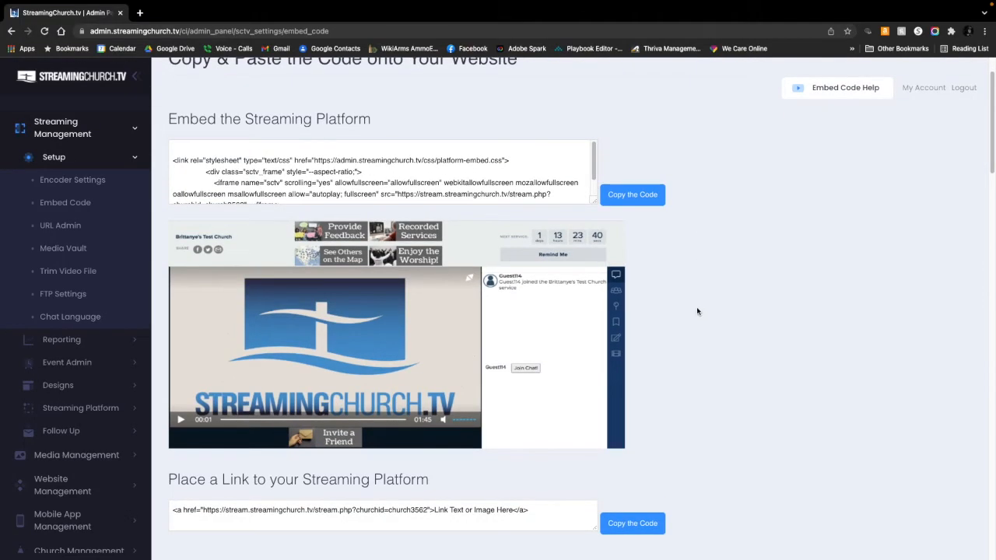
scroll(down, 3)
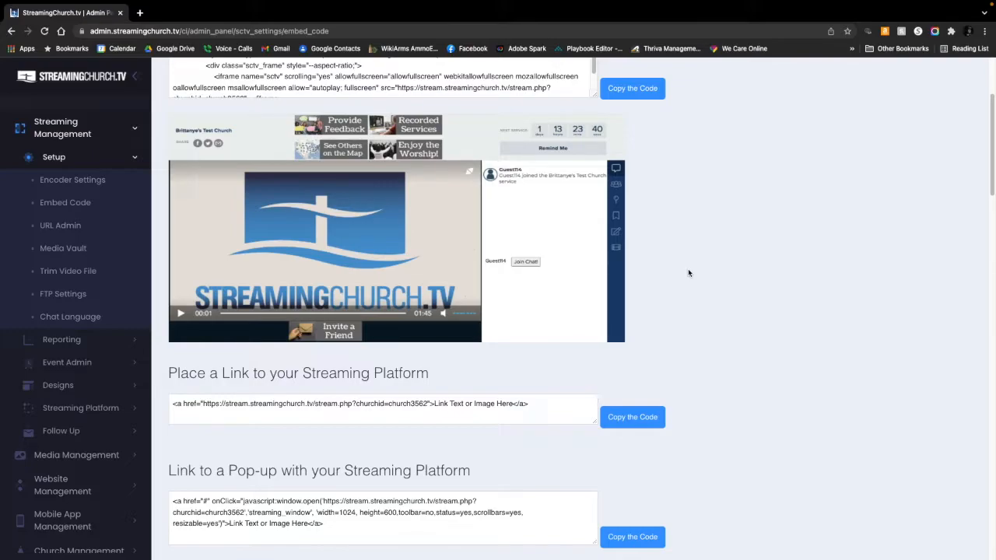
scroll(down, 3)
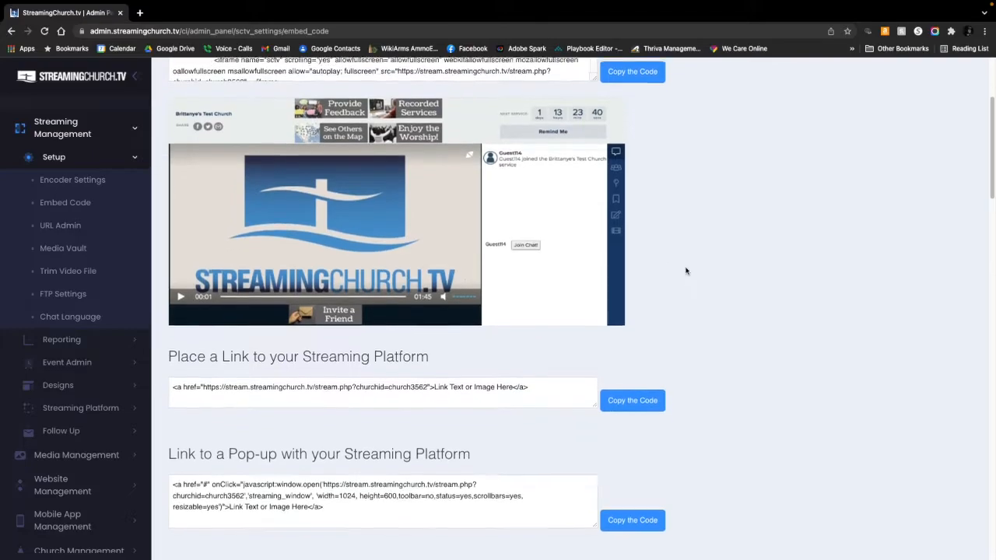
scroll(down, 3)
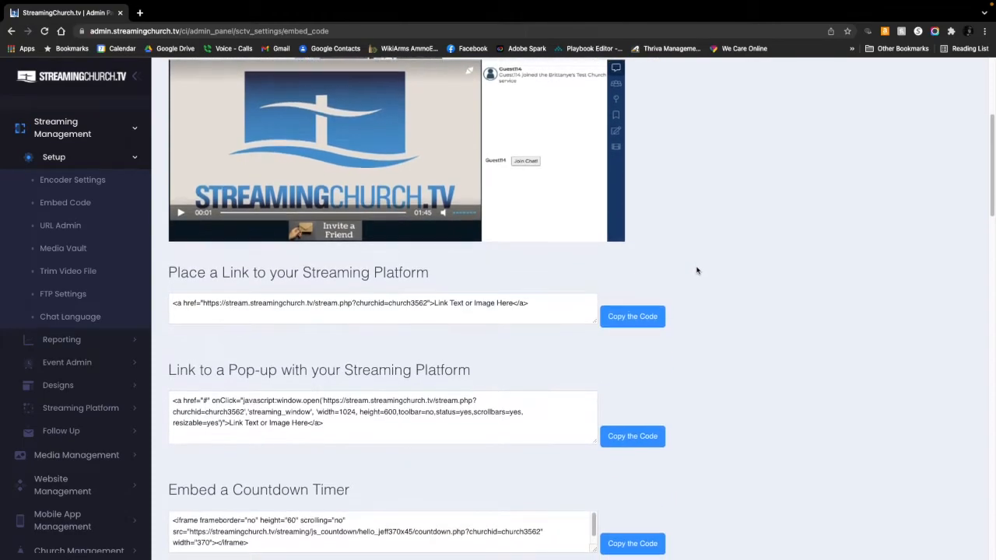
scroll(down, 3)
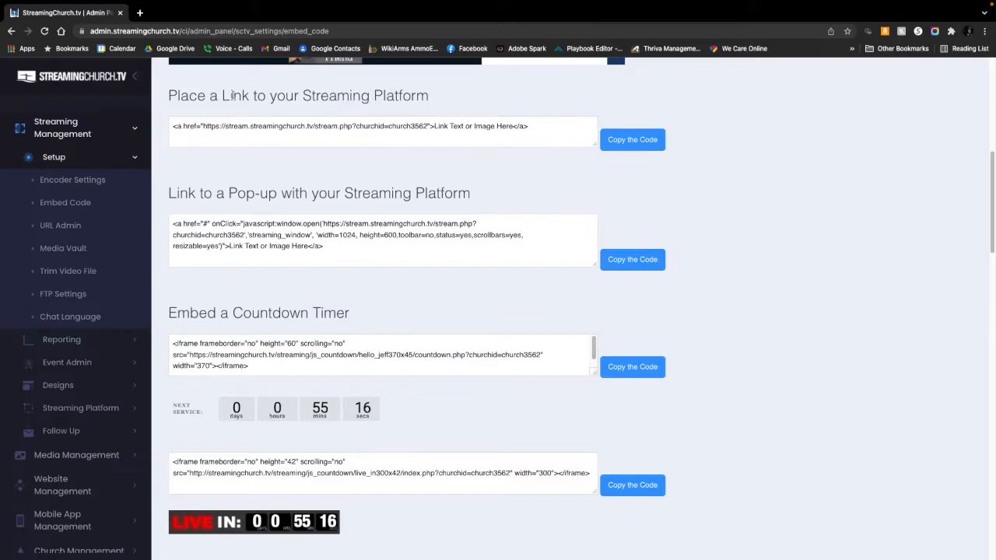
mouse_move(703, 184)
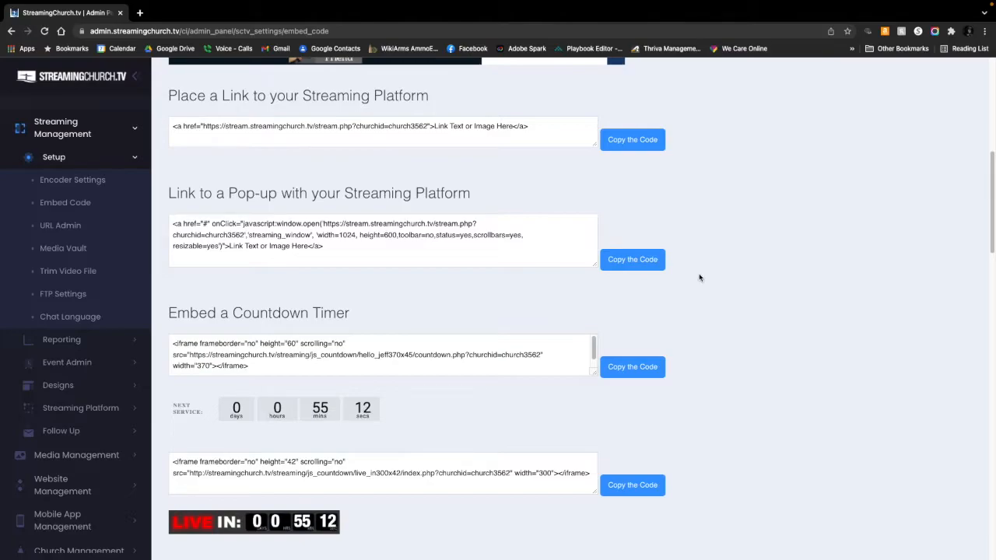
scroll(down, 3)
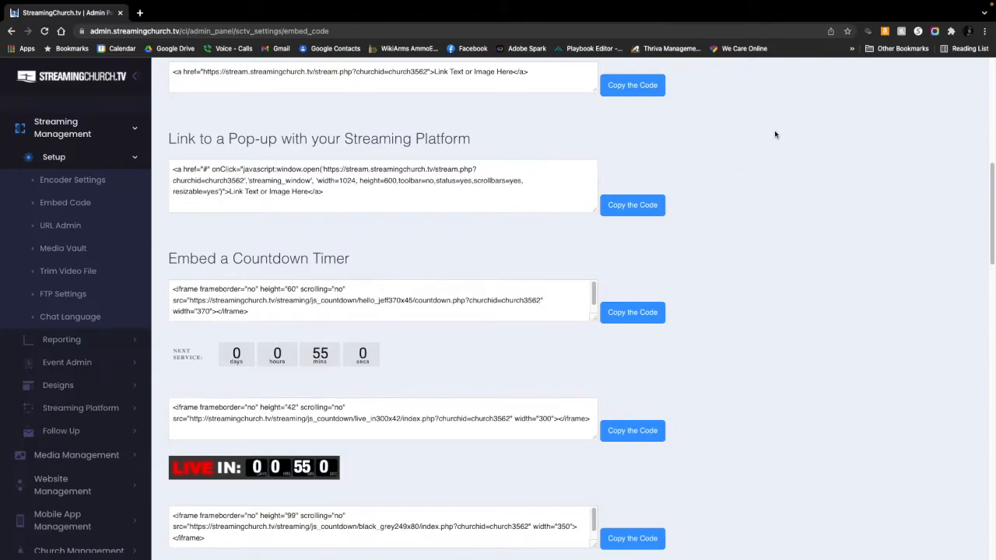
mouse_move(715, 215)
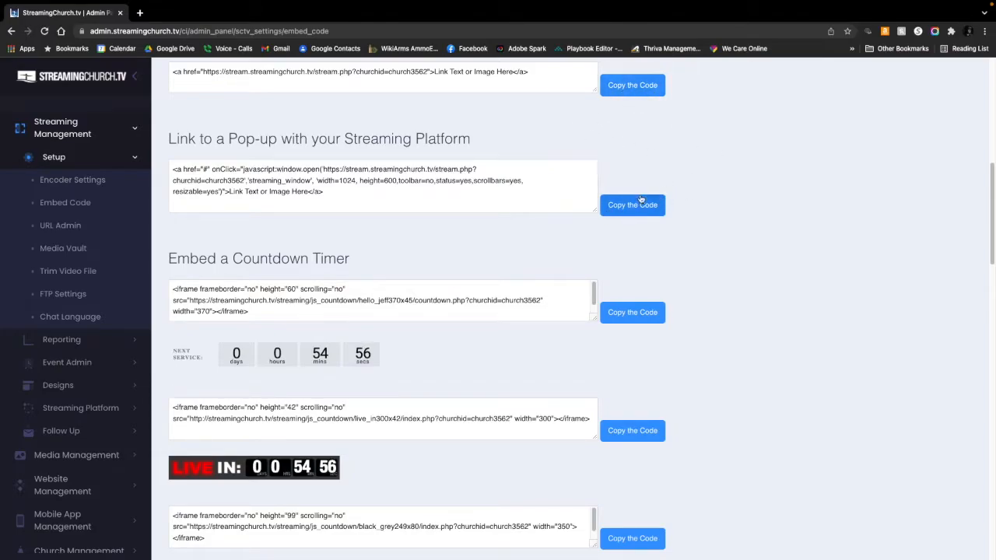
mouse_move(684, 214)
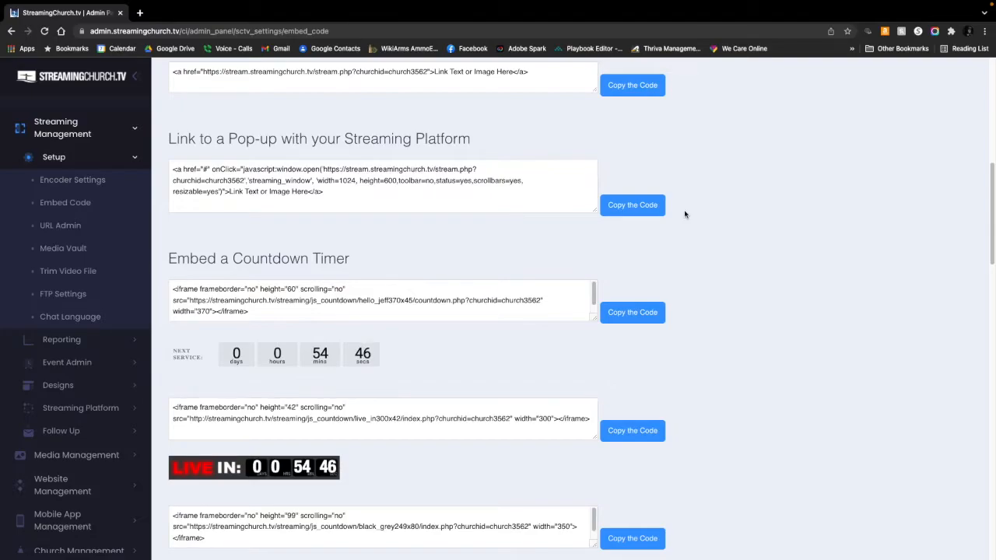
mouse_move(552, 85)
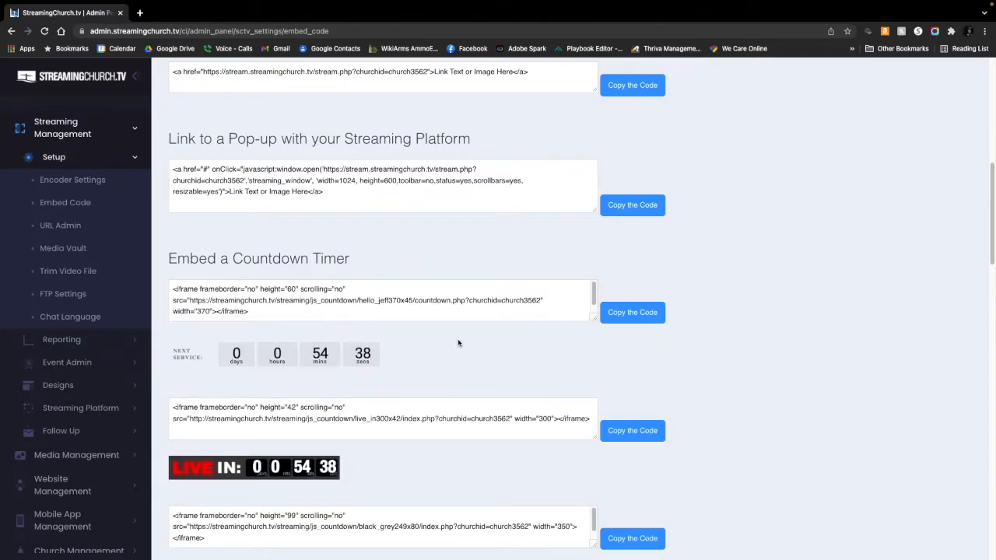
mouse_move(739, 329)
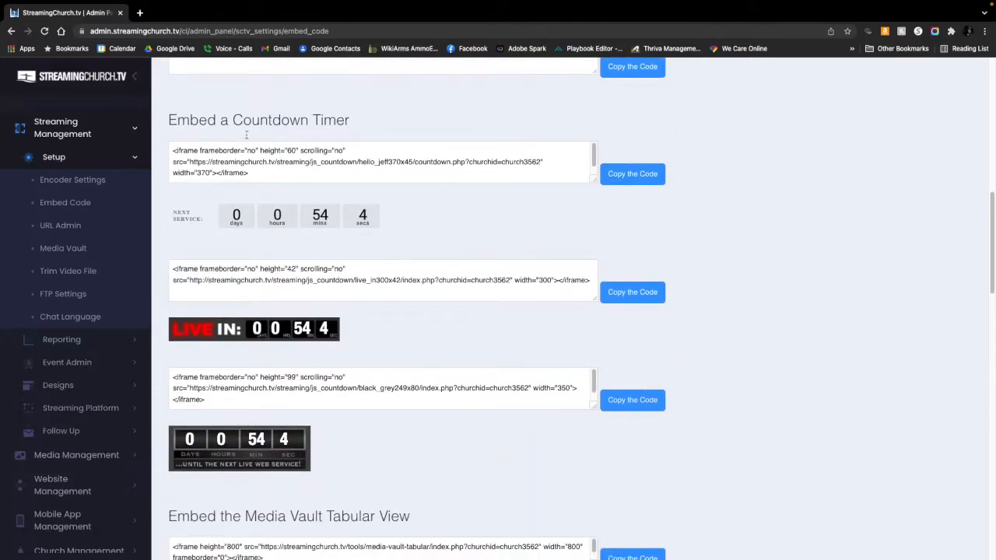
mouse_move(491, 325)
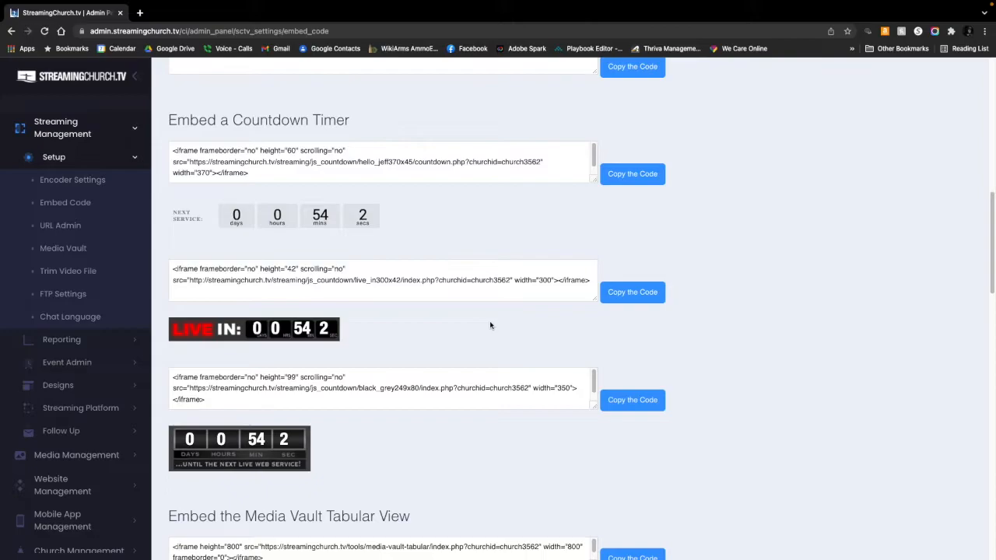
- Scroll past the Tabular View and Automated Slider previews to the Media Vault List View code
scroll(down, 3)
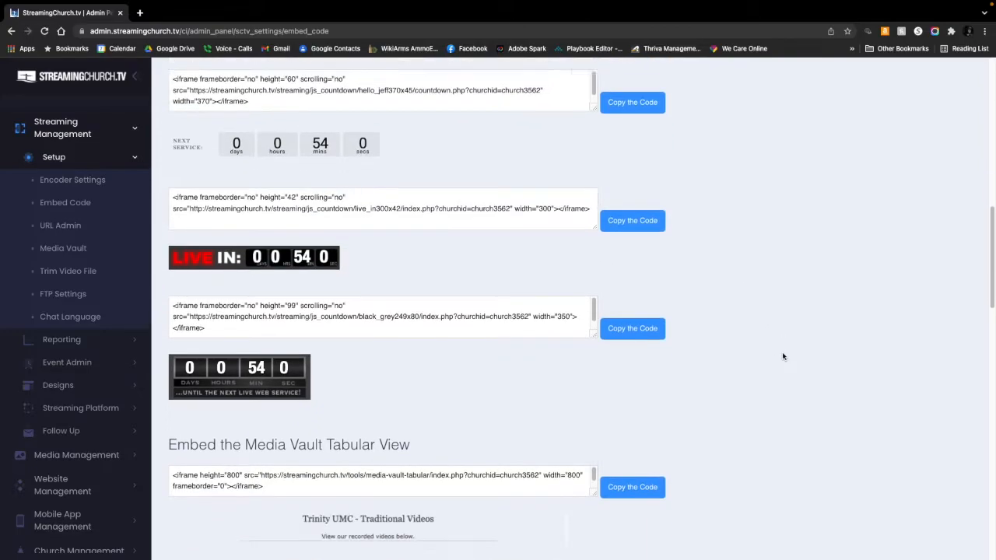
scroll(down, 3)
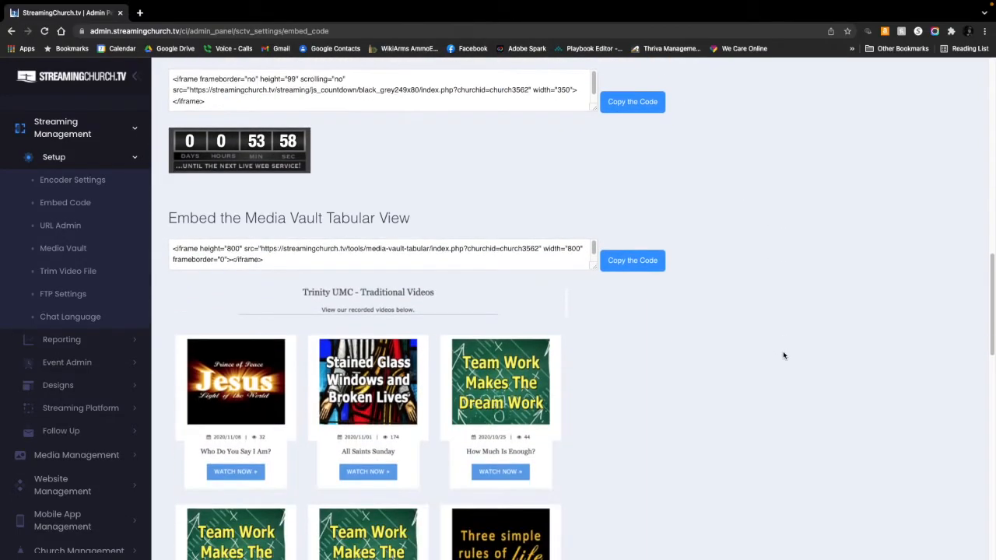
scroll(down, 3)
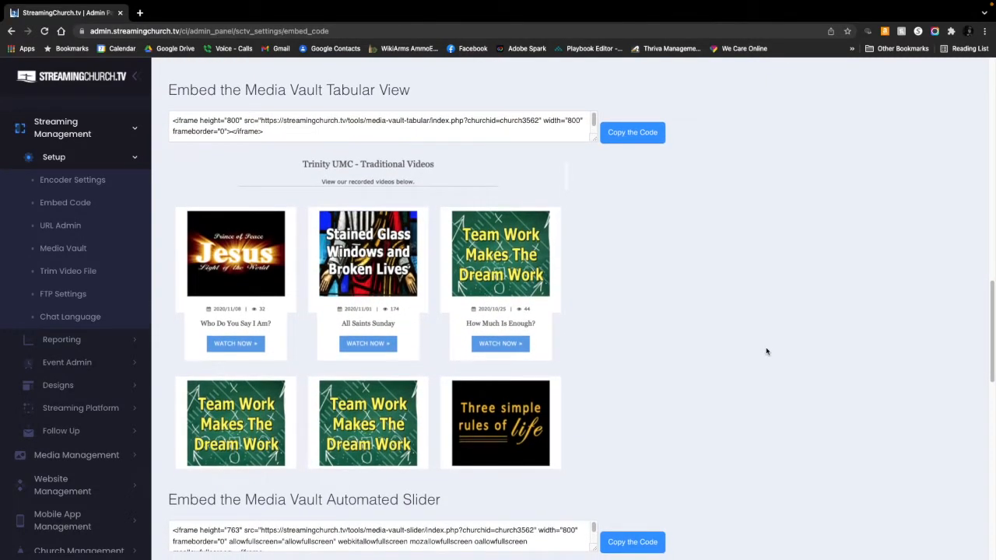
mouse_move(770, 328)
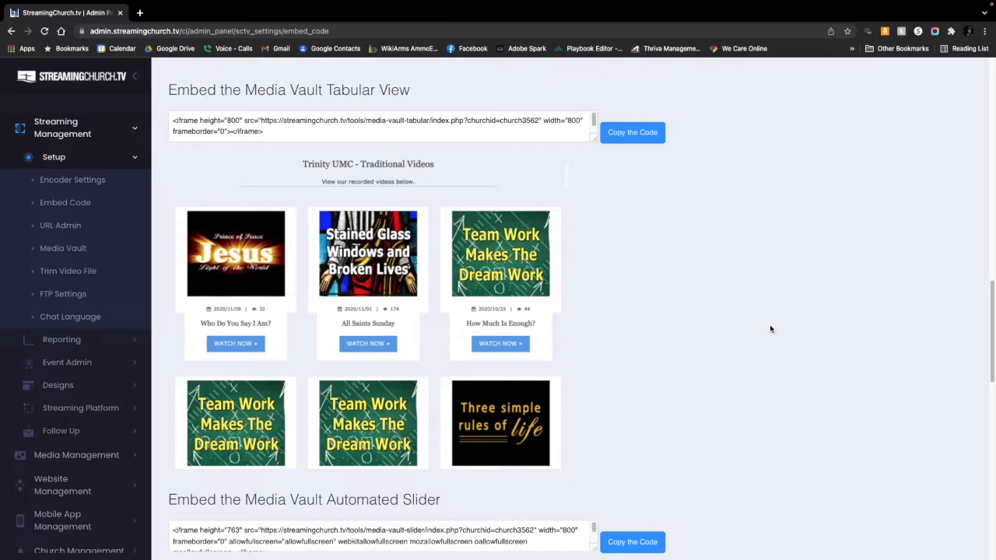
scroll(down, 3)
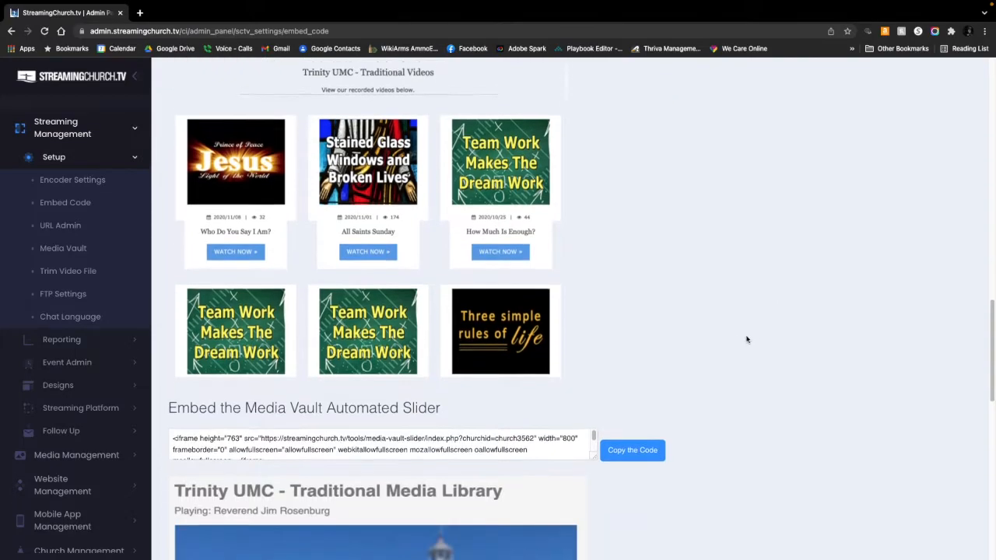
scroll(down, 3)
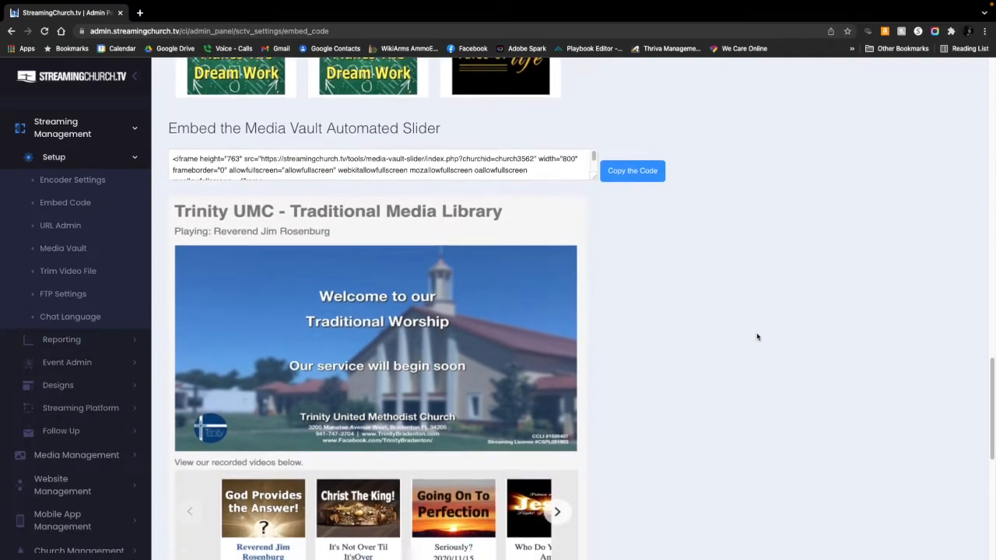
scroll(down, 3)
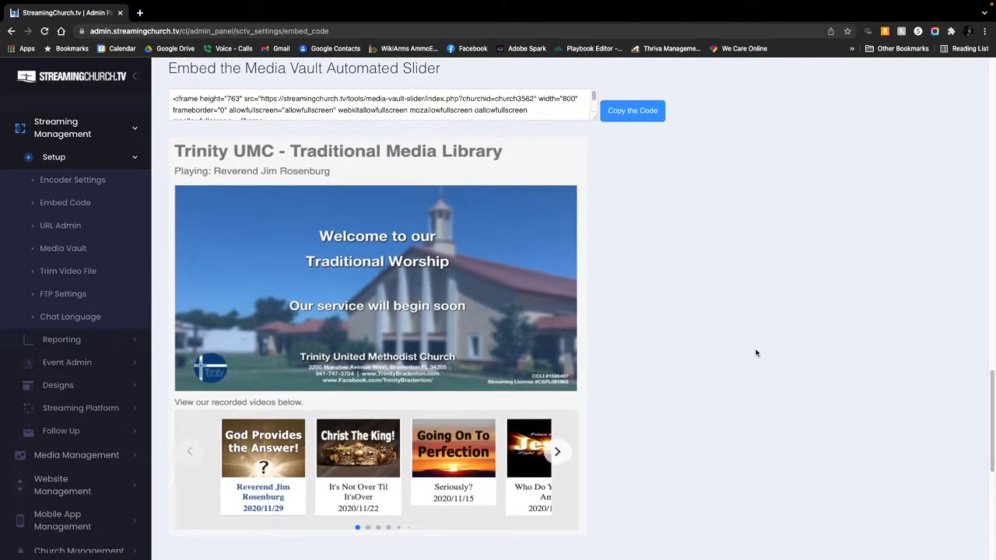
scroll(down, 3)
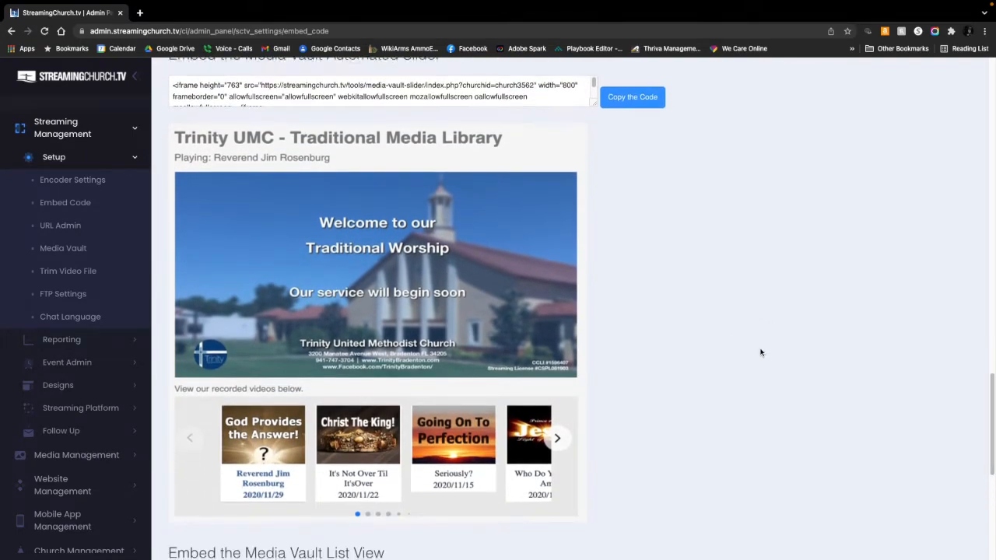
scroll(down, 3)
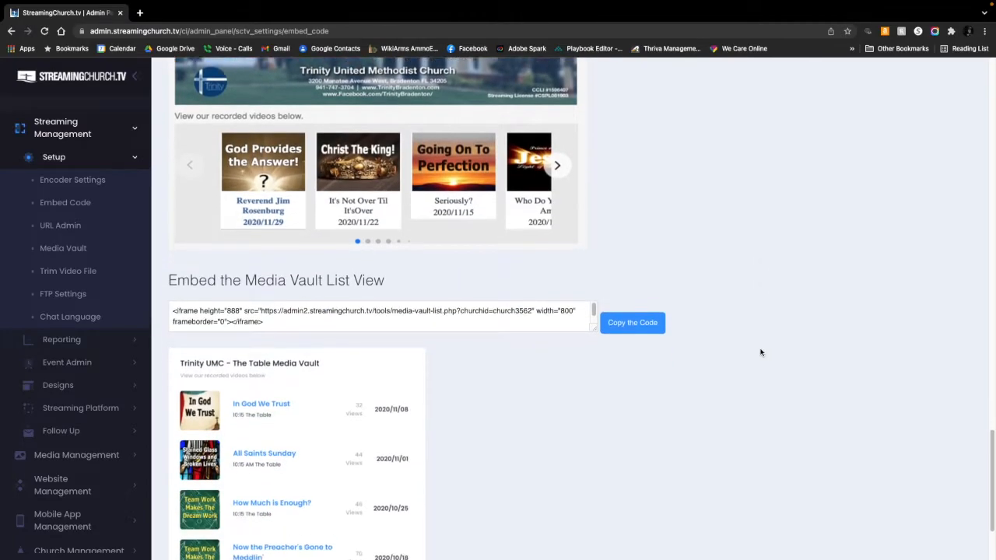
scroll(down, 3)
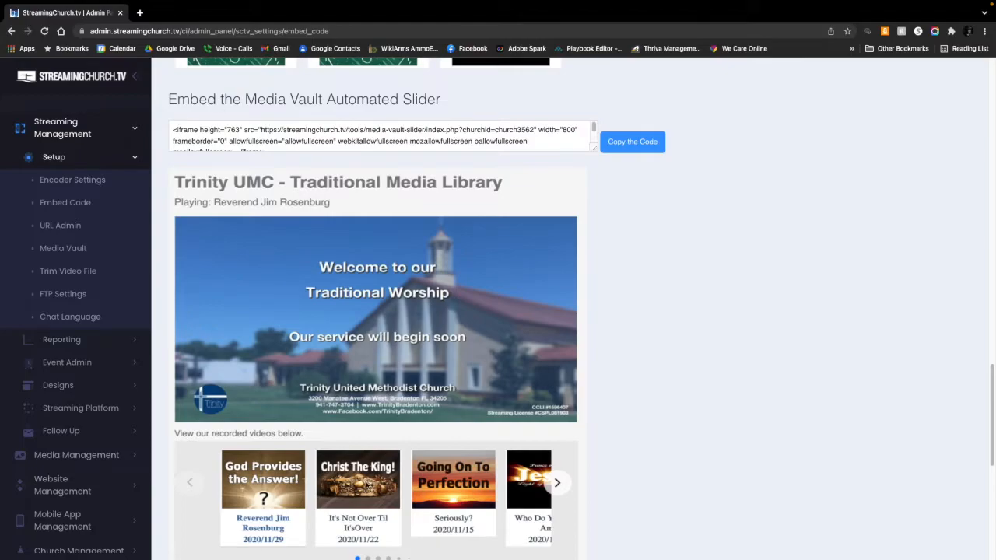
mouse_move(362, 460)
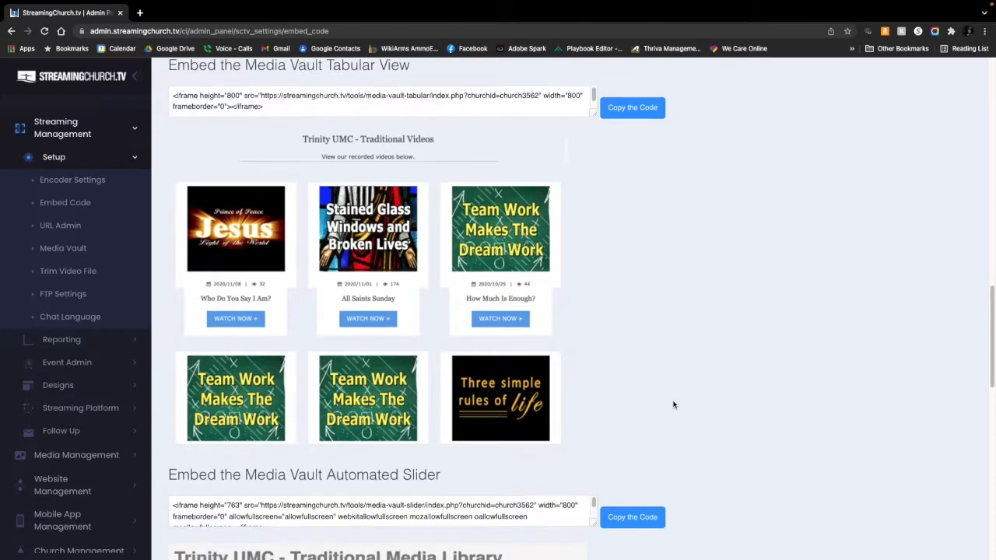
- Scroll back up past the slider and countdown timers to the Place a Link and Pop-up codes
scroll(down, 3)
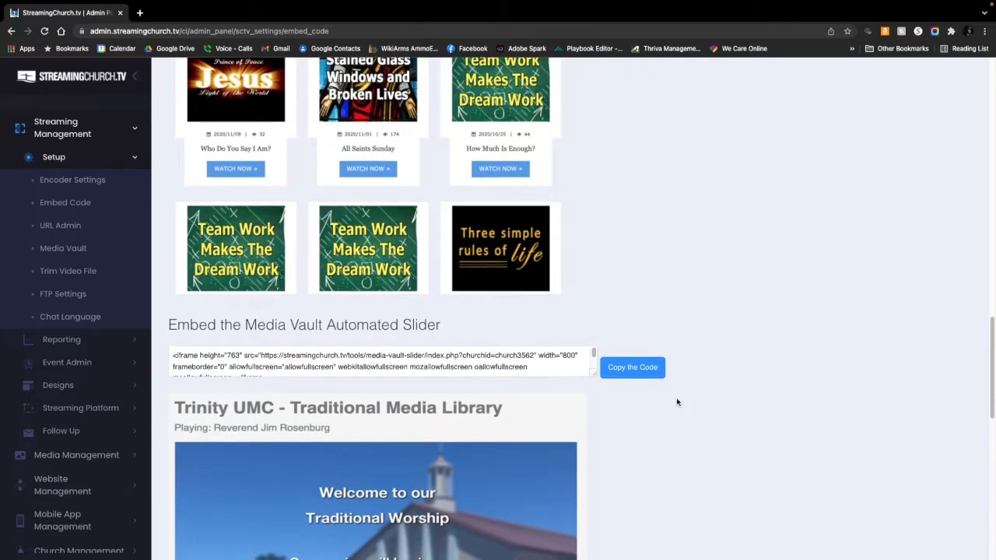
scroll(down, 3)
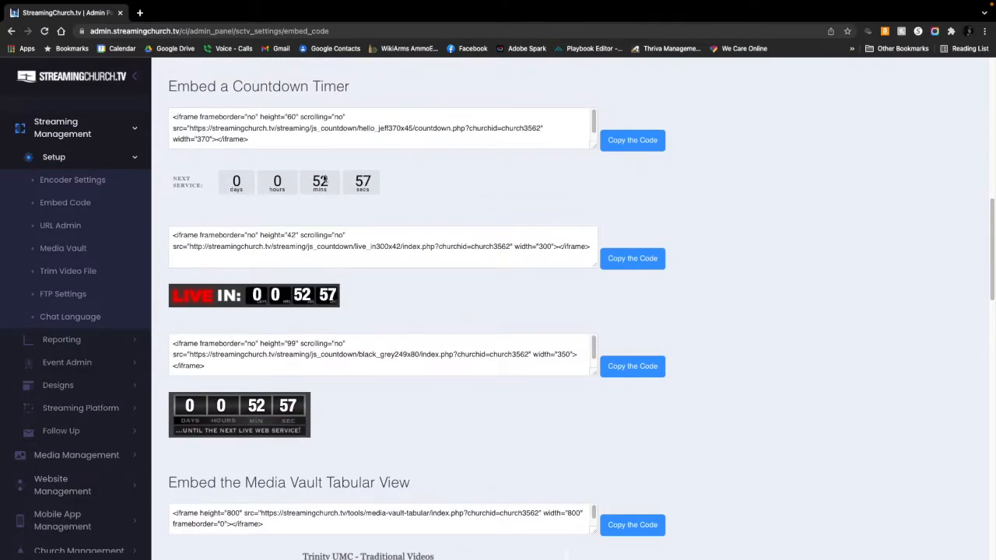
scroll(up, 3)
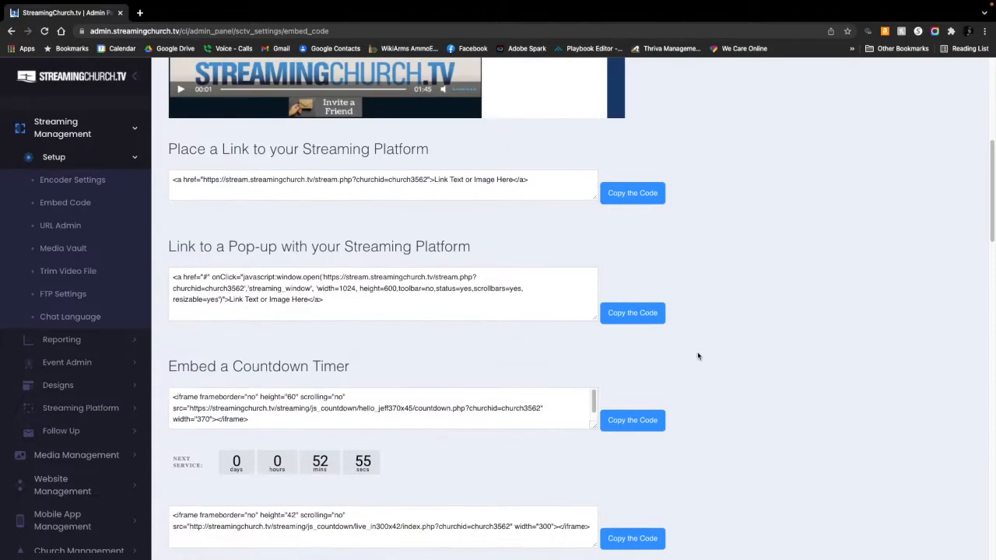
- Scroll up to the Embed the Streaming Platform code and player preview at the page top
scroll(up, 3)
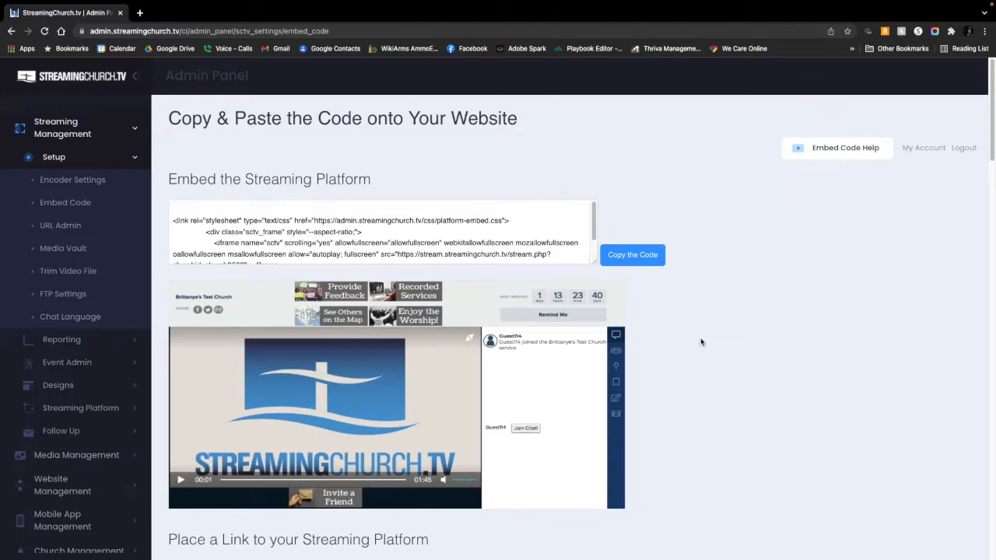
mouse_move(695, 331)
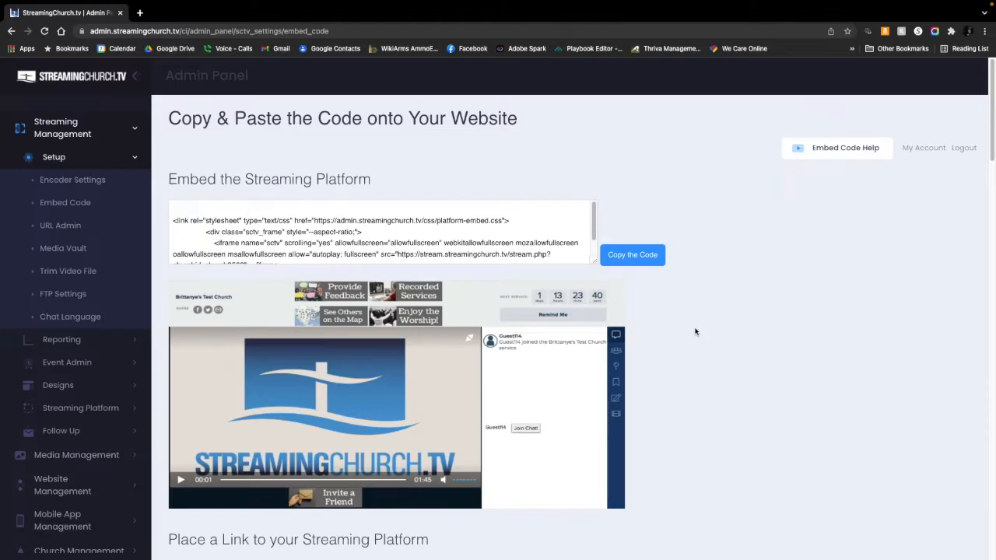
mouse_move(690, 335)
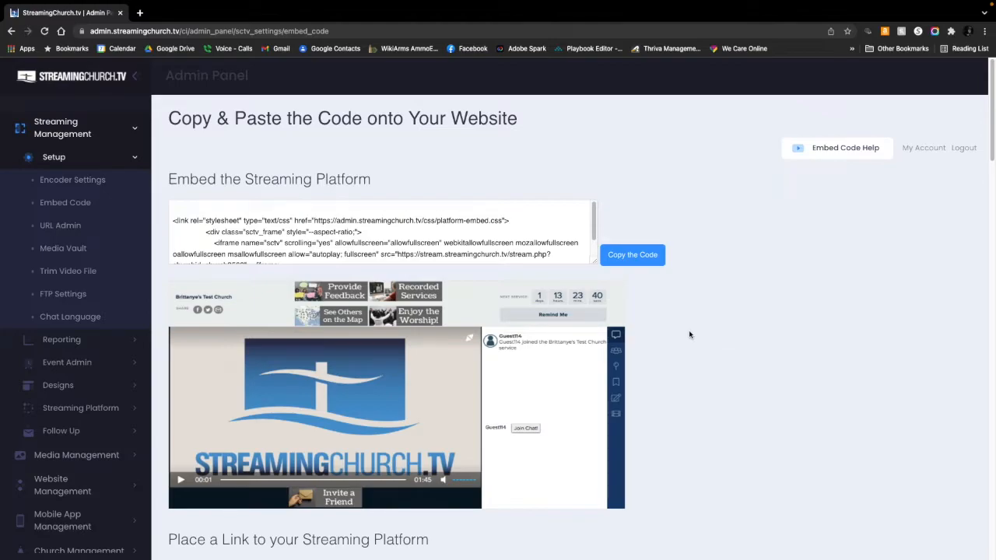